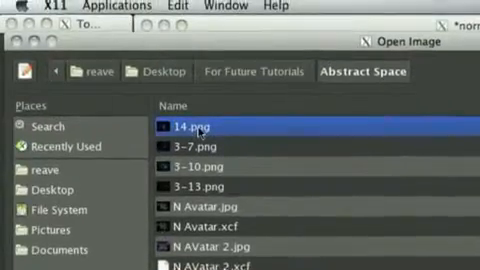
- Open the fractal image 14.png from the Abstract Space folder
double_click(196, 128)
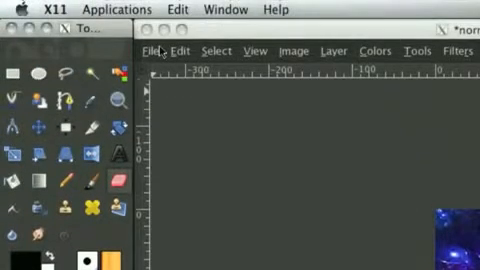
- Start a text layer on the black canvas with the Text tool
left_click(152, 50)
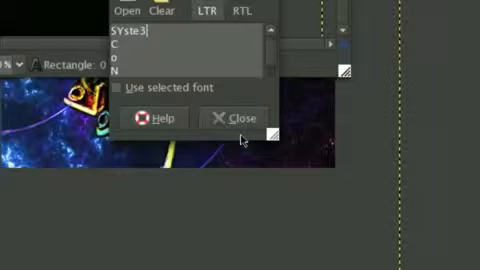
- Finish the word 'System' with M and close the text editor
type("M")
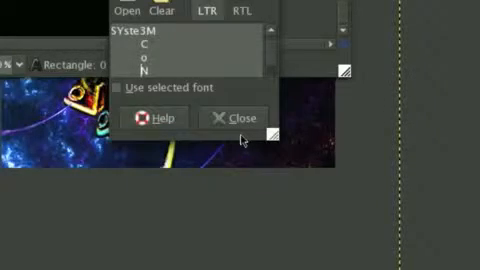
left_click(240, 116)
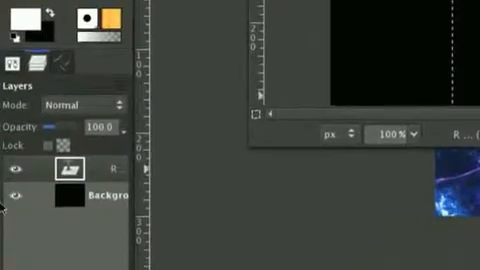
- Run the Neon logo effect on the text with glow colour 26d3ff
right_click(60, 176)
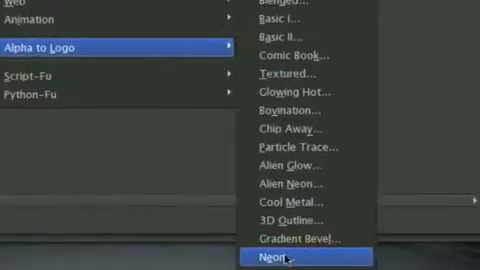
left_click(284, 258)
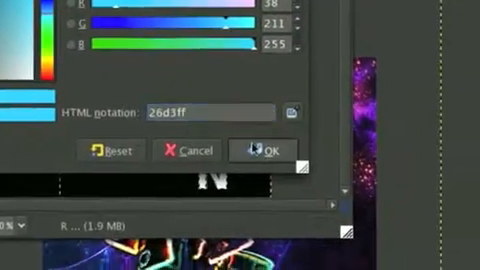
left_click(268, 148)
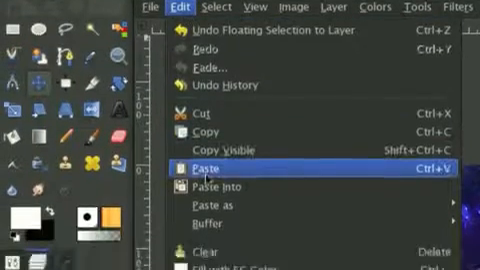
- Paste the neon text into the wallpaper as a floating selection
left_click(208, 168)
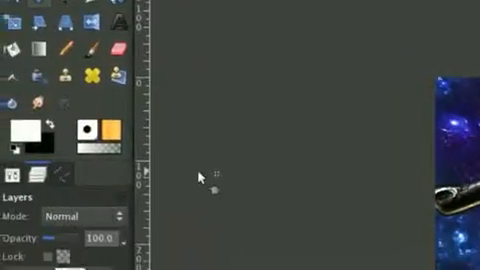
right_click(200, 178)
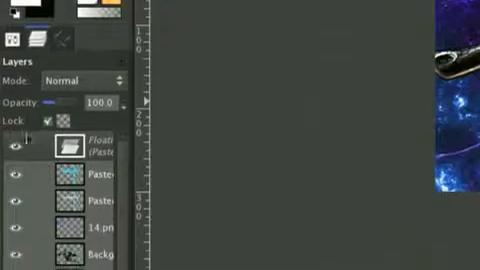
scroll("down", 3)
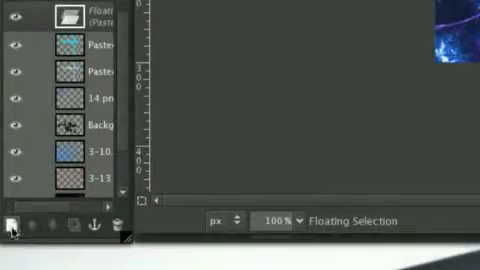